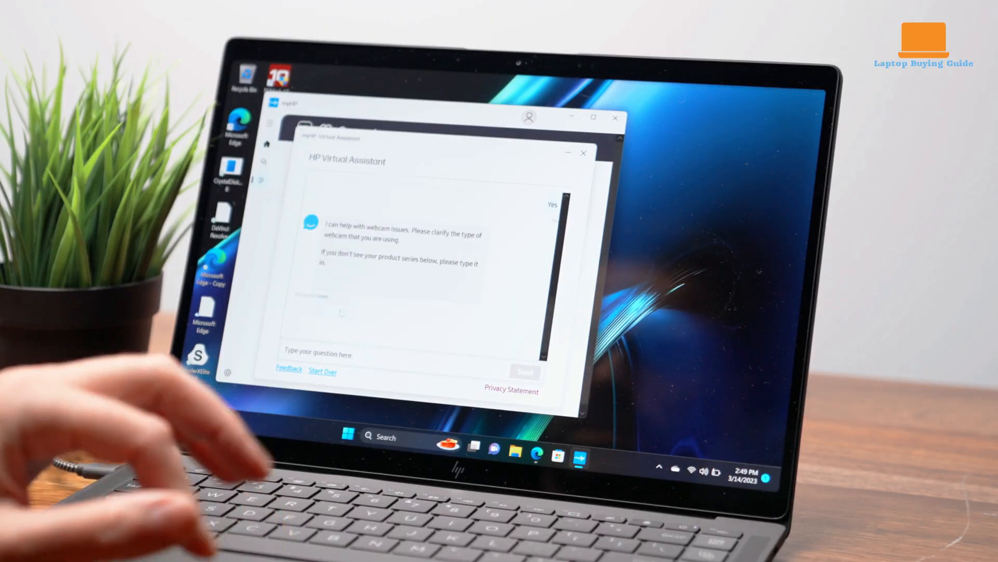
# Answer the HP Virtual Assistant's webcam question with Built-in.
pyautogui.click(539, 303)
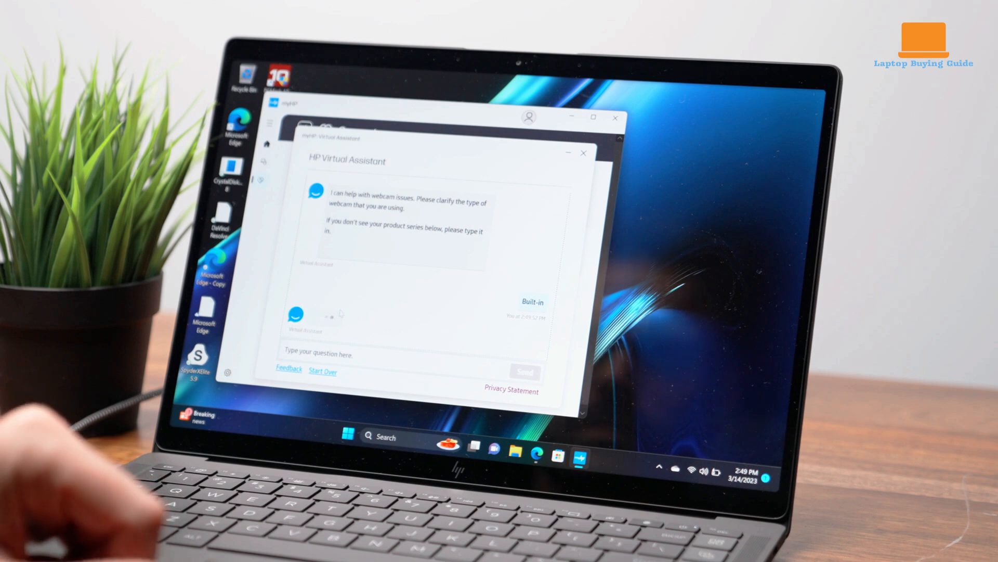
pyautogui.click(532, 302)
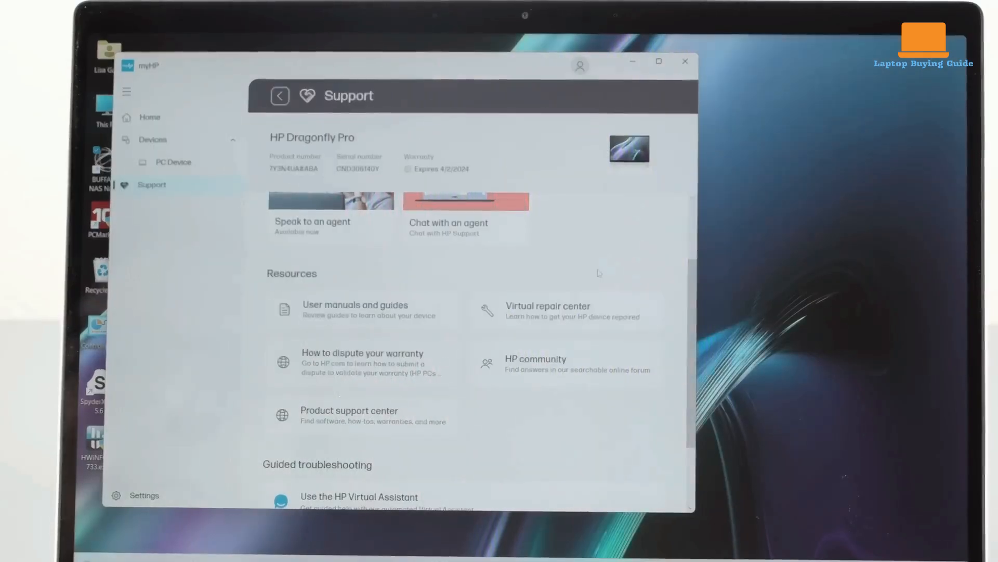
pyautogui.scroll(-3)
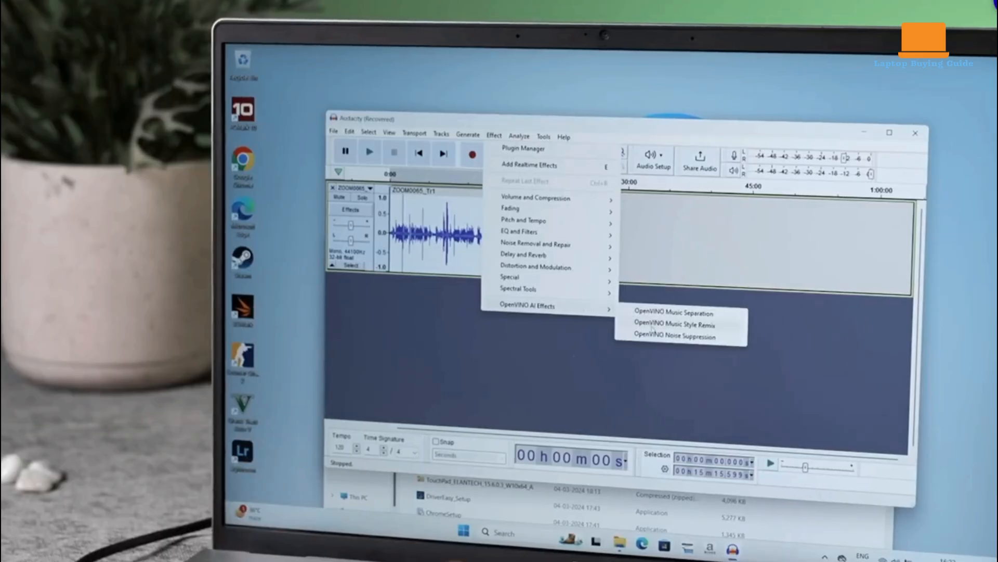
# Open the OpenVINO Noise Suppression effect dialog for the recorded track.
pyautogui.click(674, 336)
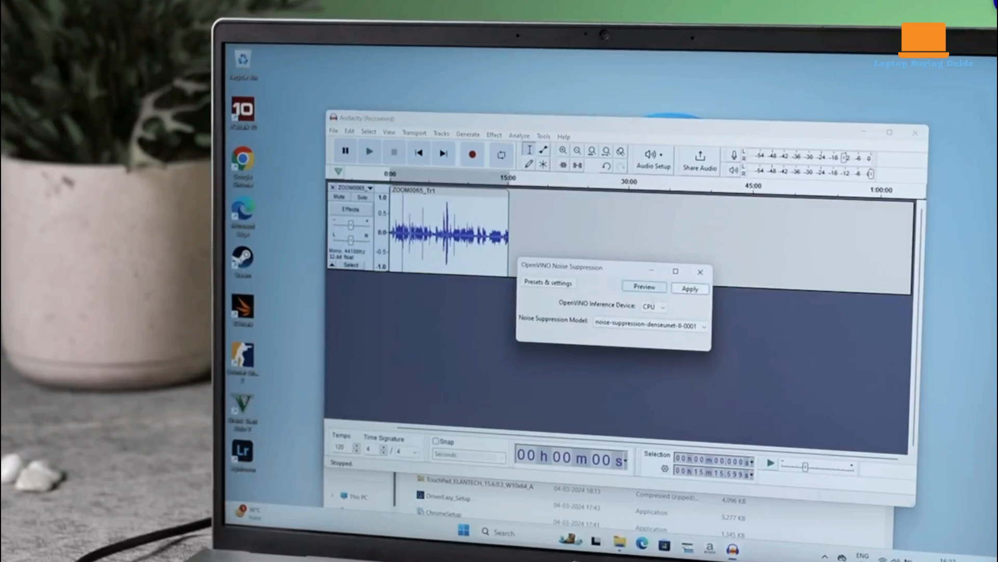
pyautogui.click(653, 306)
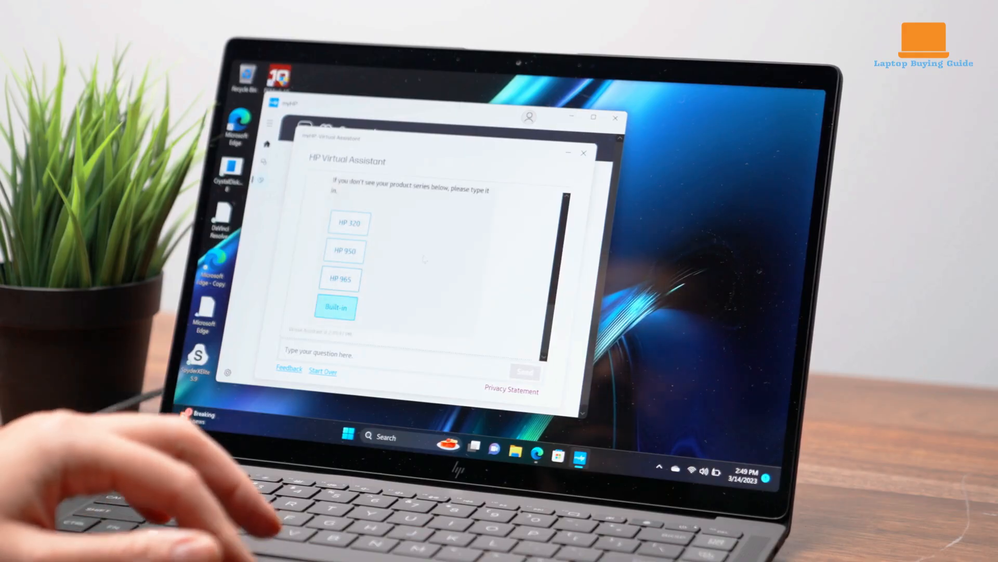
# Choose Built-in from the assistant's product series options.
pyautogui.click(337, 306)
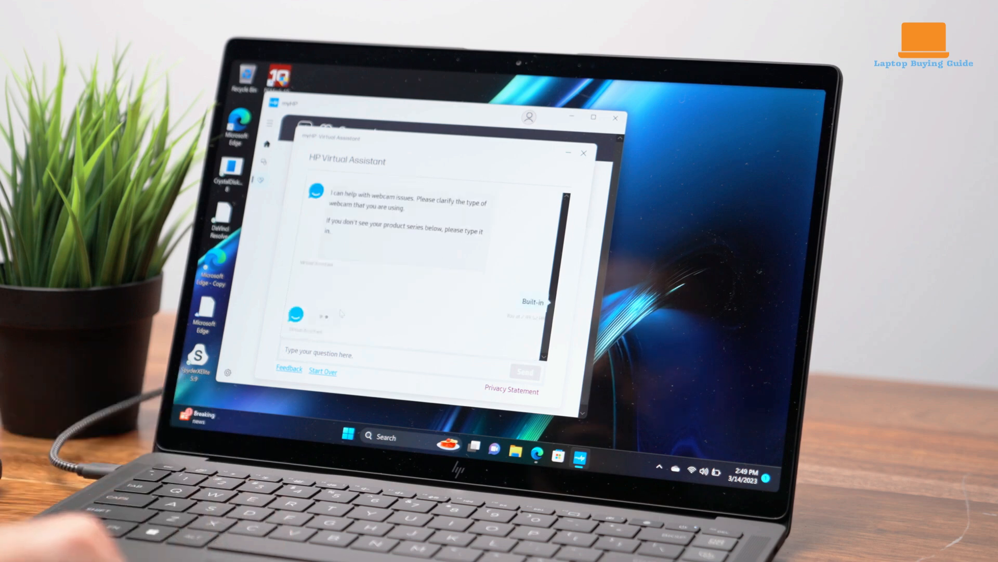